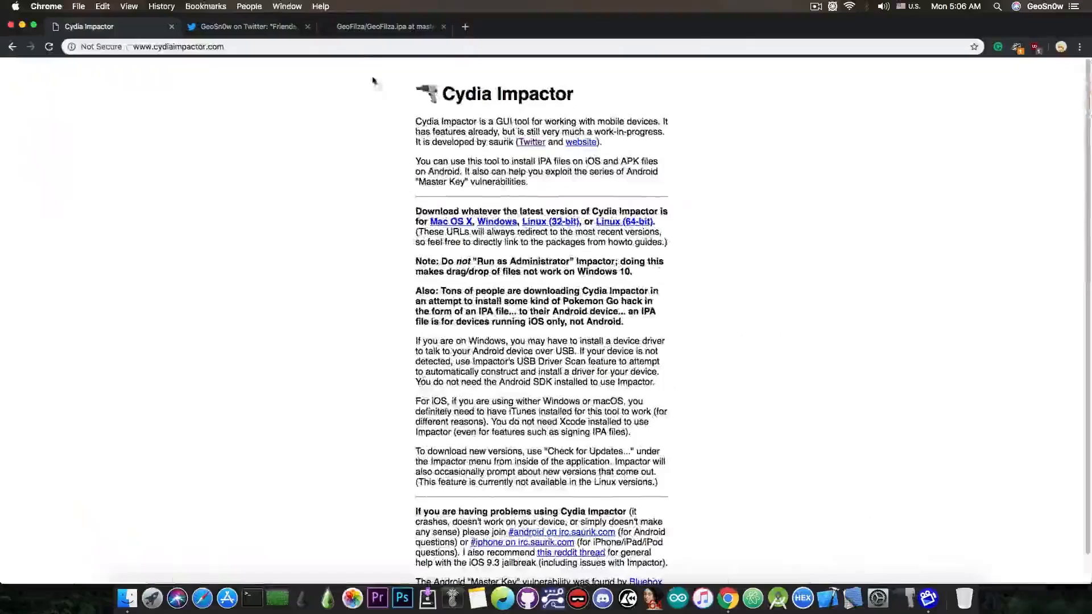
Step: View the tweet announcing GeoFilza for iOS 12.0 to 12.1.2
click(247, 27)
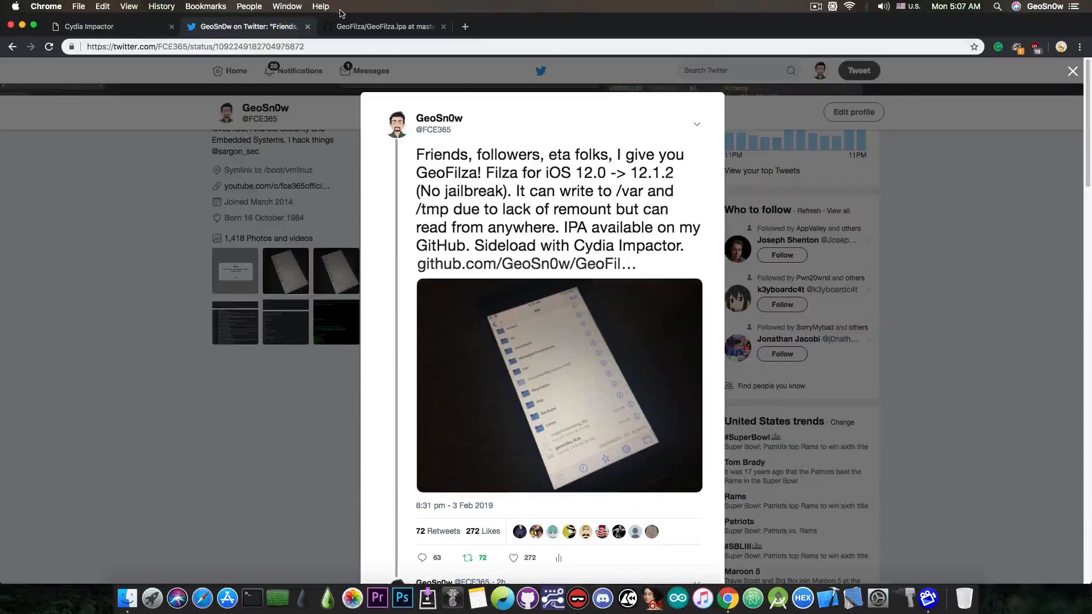
Step: Reach the GeoFilza.ipa file page (13 MB) in the GeoSn0w/GeoFilza repository
click(383, 26)
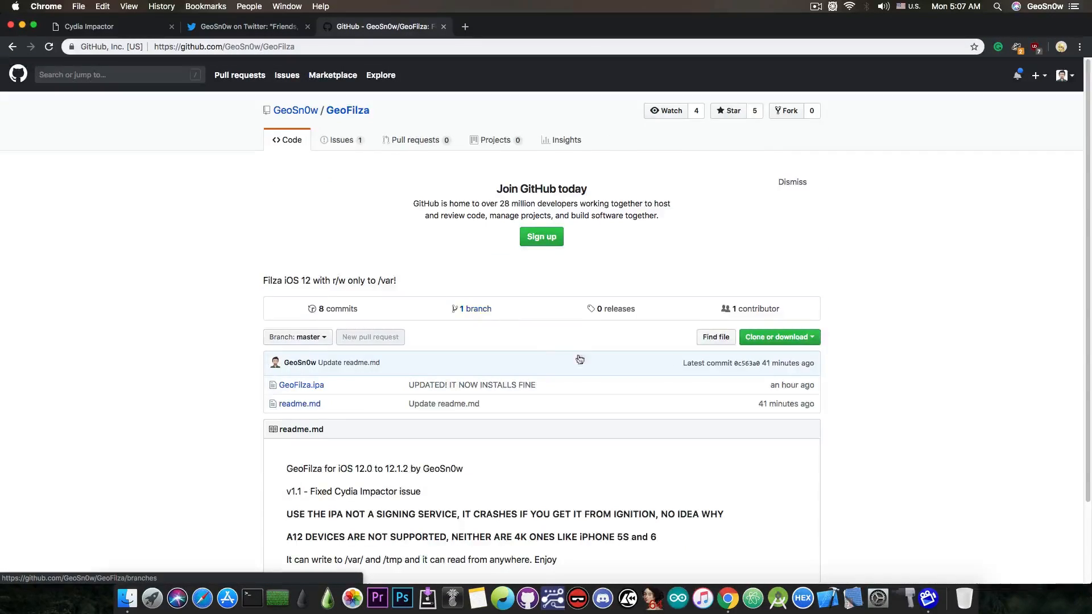
scroll(down, 3)
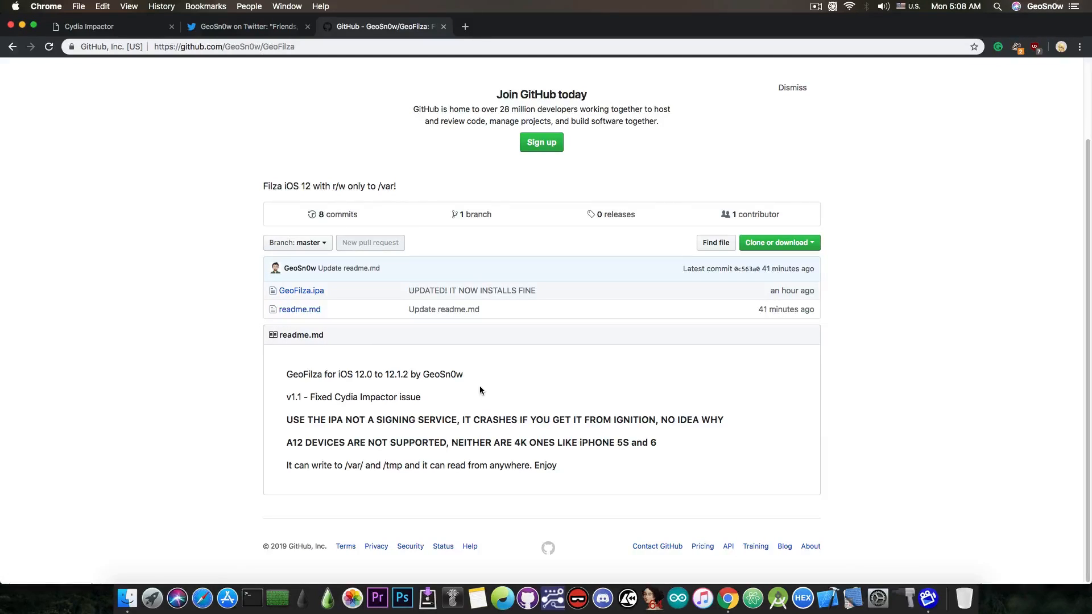
click(300, 290)
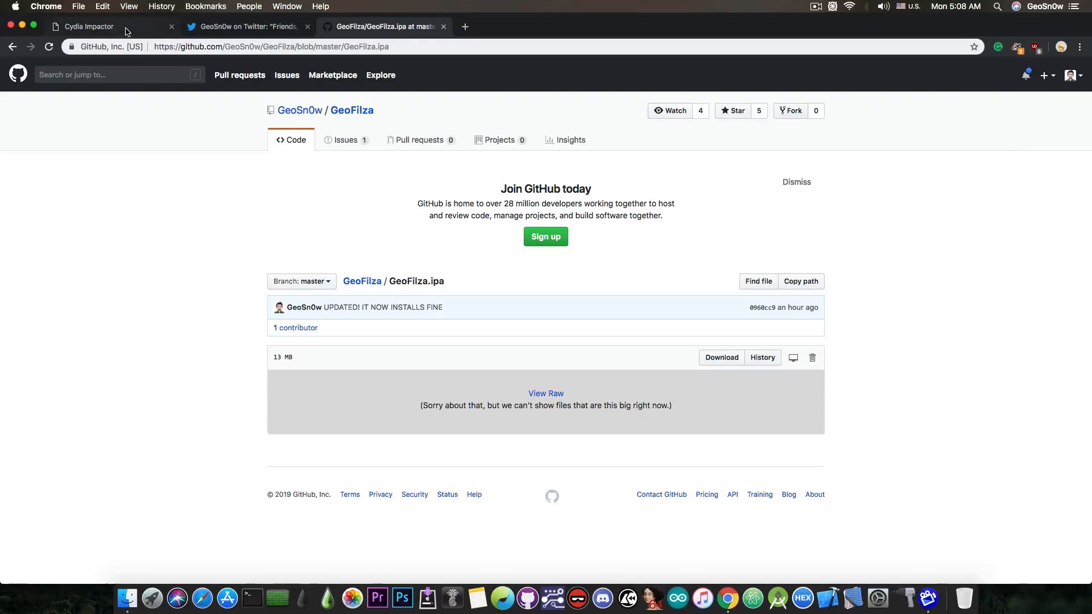
Step: Hide Chrome and move the downloaded GeoFilza.ipa toward the middle of the desktop
click(89, 27)
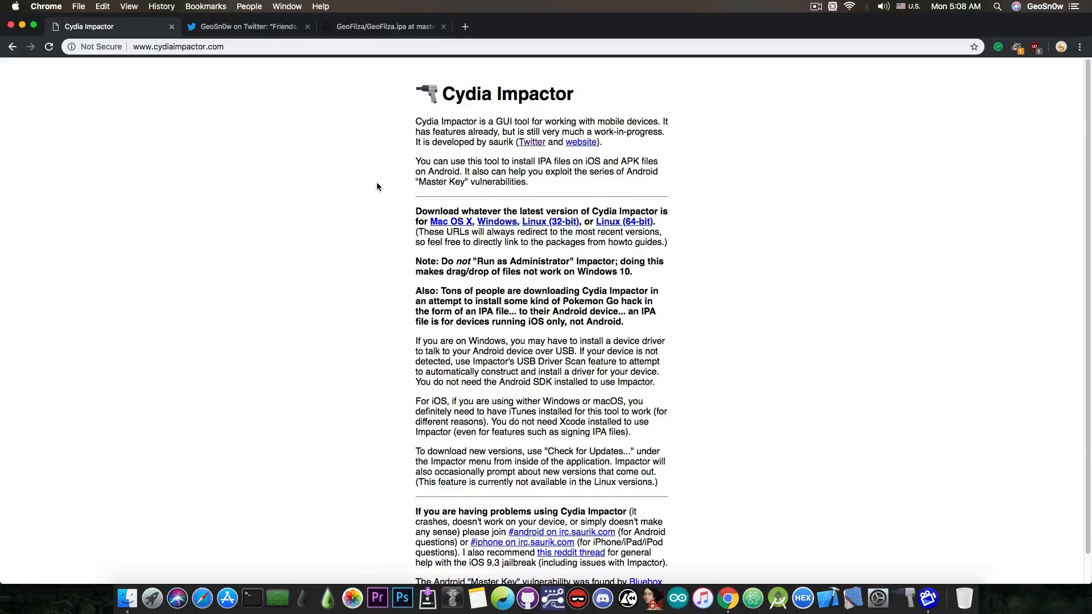
mouse_move(496, 225)
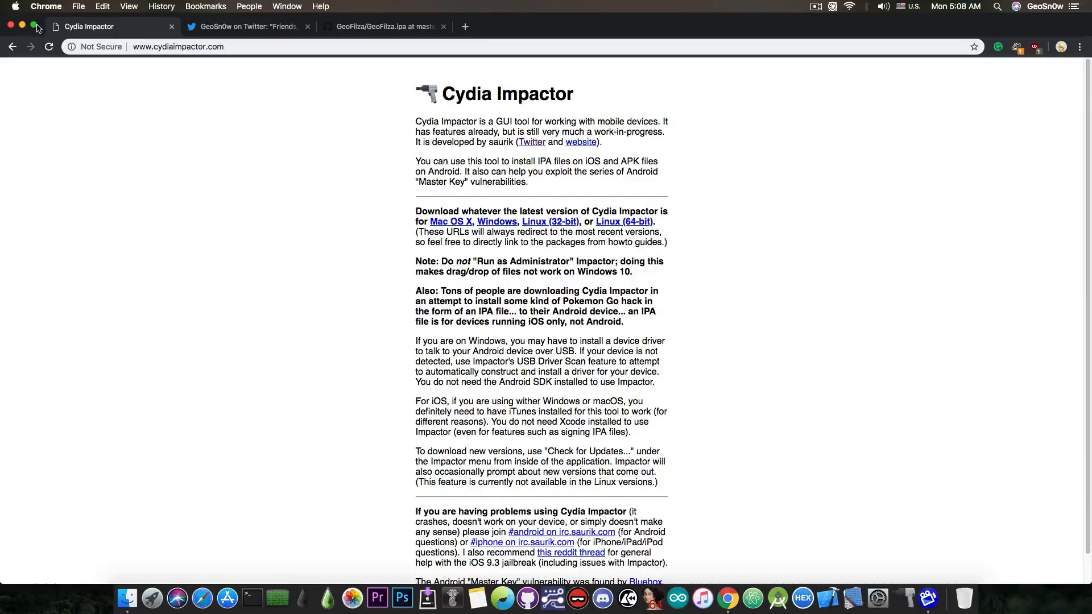
click(32, 26)
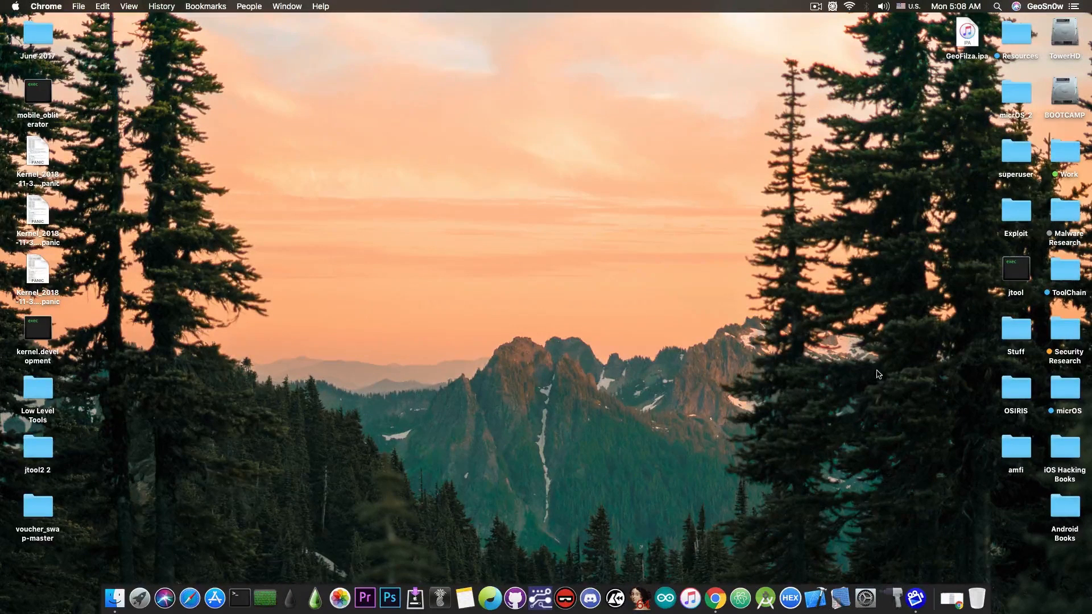
drag(967, 33, 729, 89)
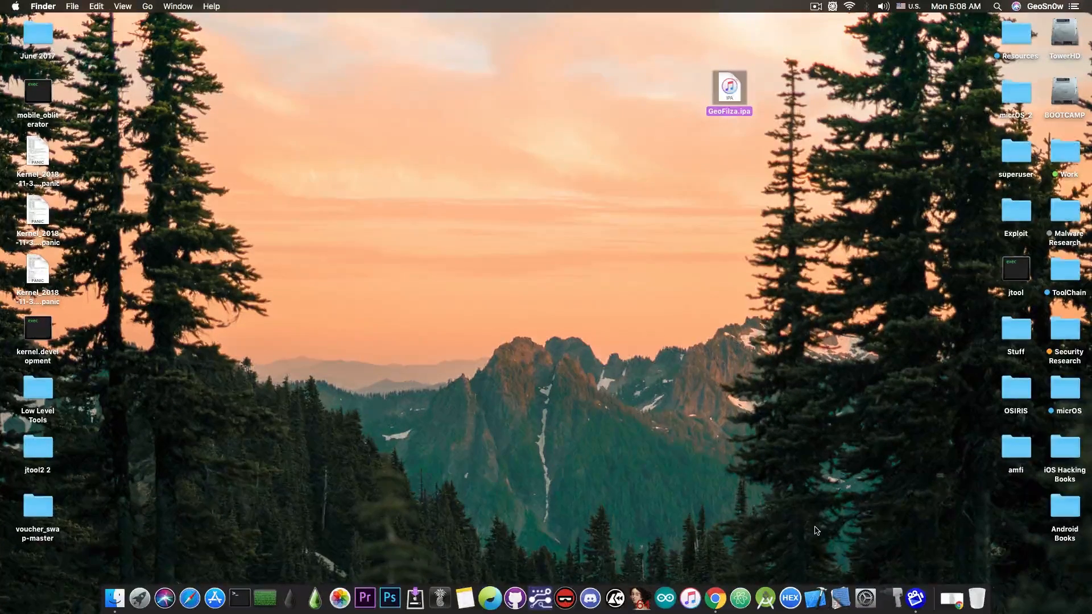
mouse_move(771, 542)
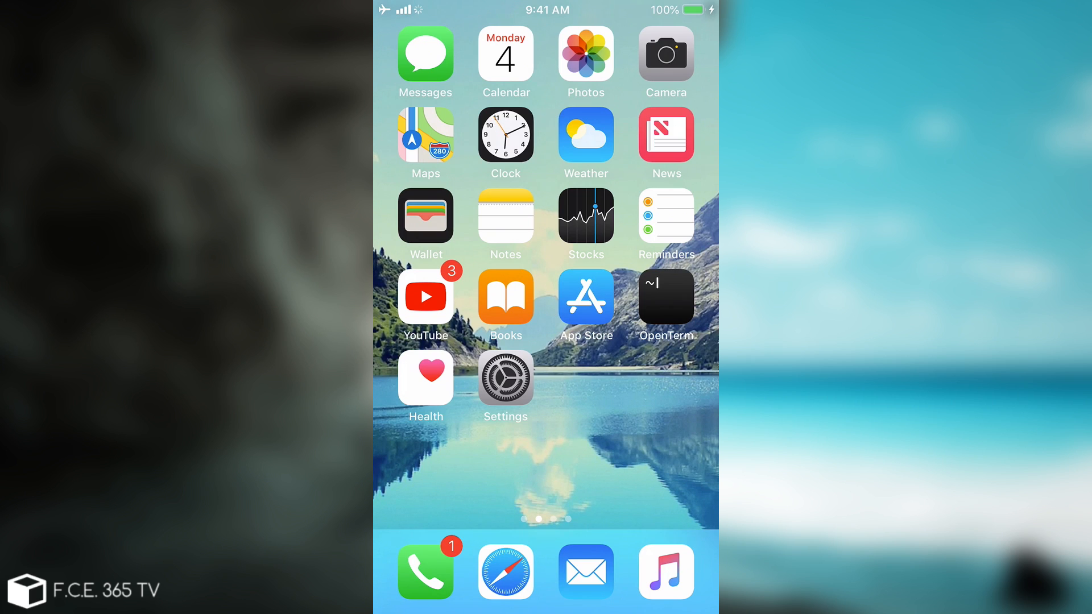
Step: Dismiss the Untrusted Developer alert and trust GeoFilza's developer in Device Management
scroll(left, 3)
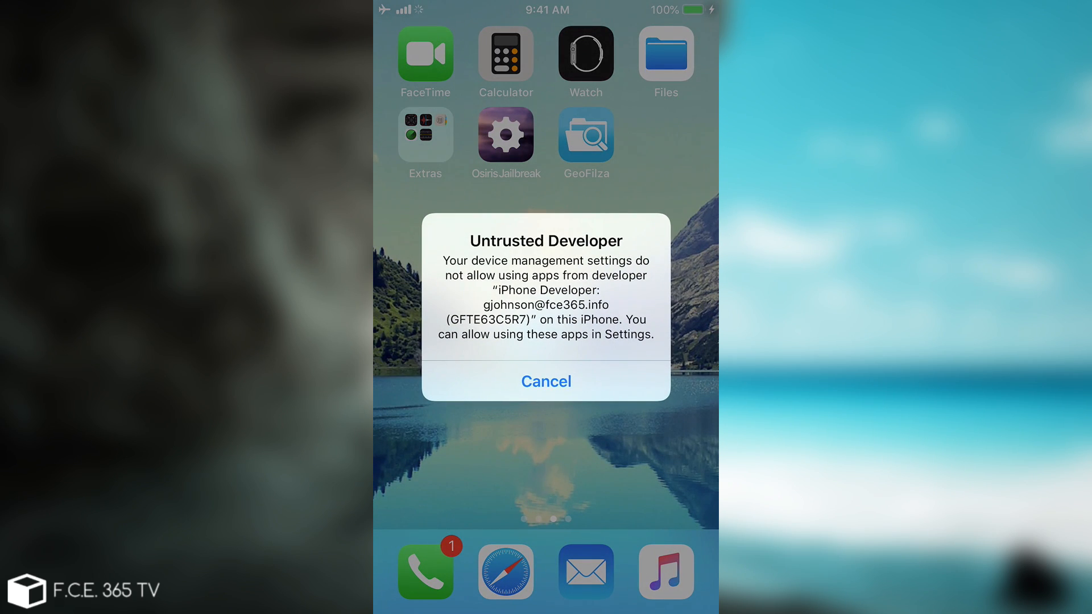
click(545, 381)
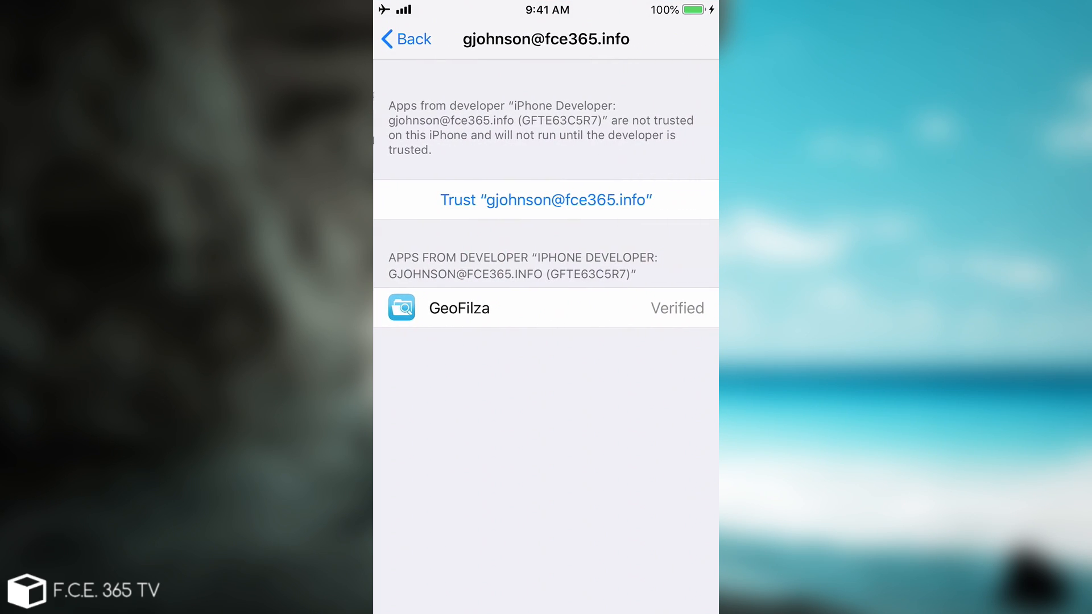
click(545, 200)
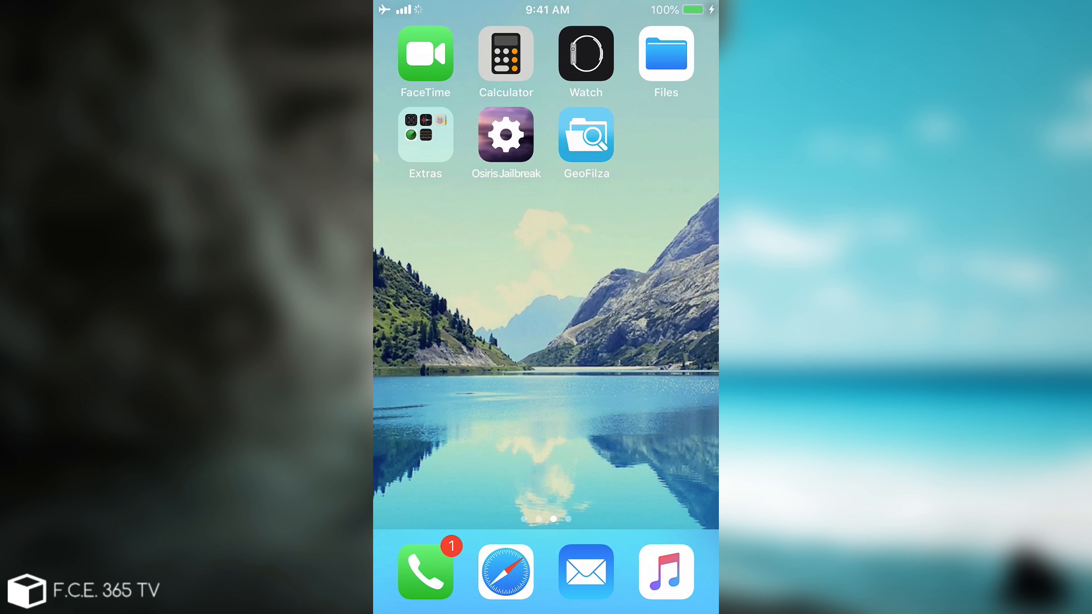
Step: Launch GeoFilza, go up to the root / and list the var folder with geosn0w_filza
click(586, 136)
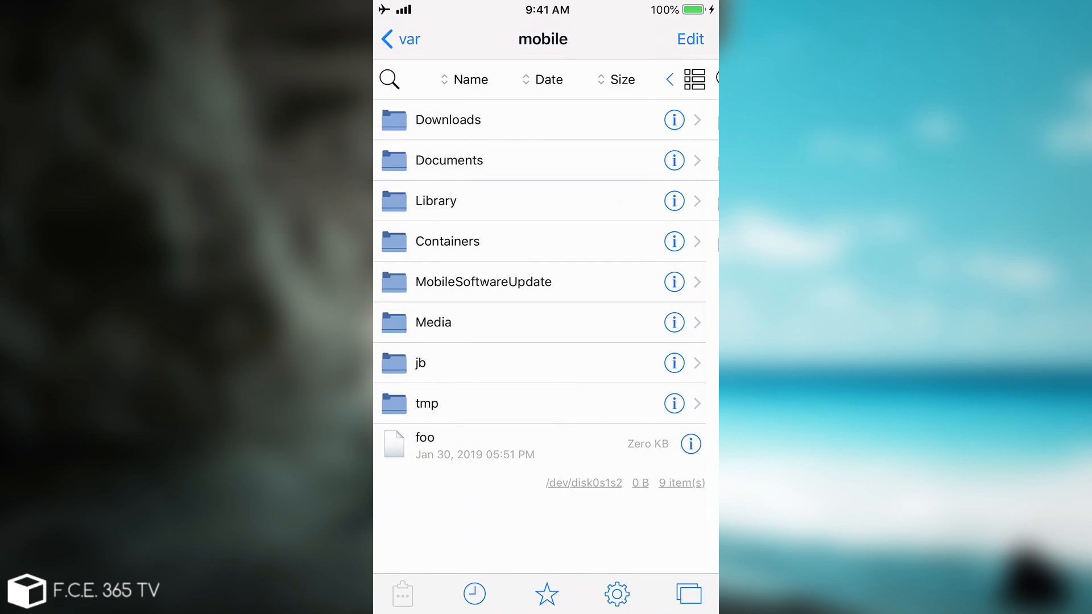
click(399, 39)
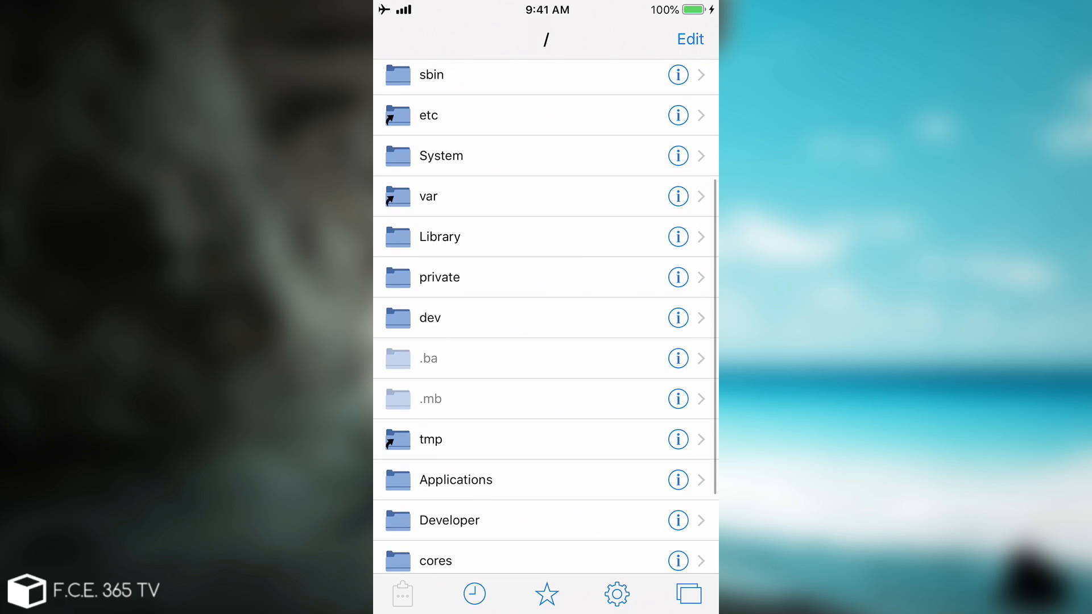
scroll(down, 3)
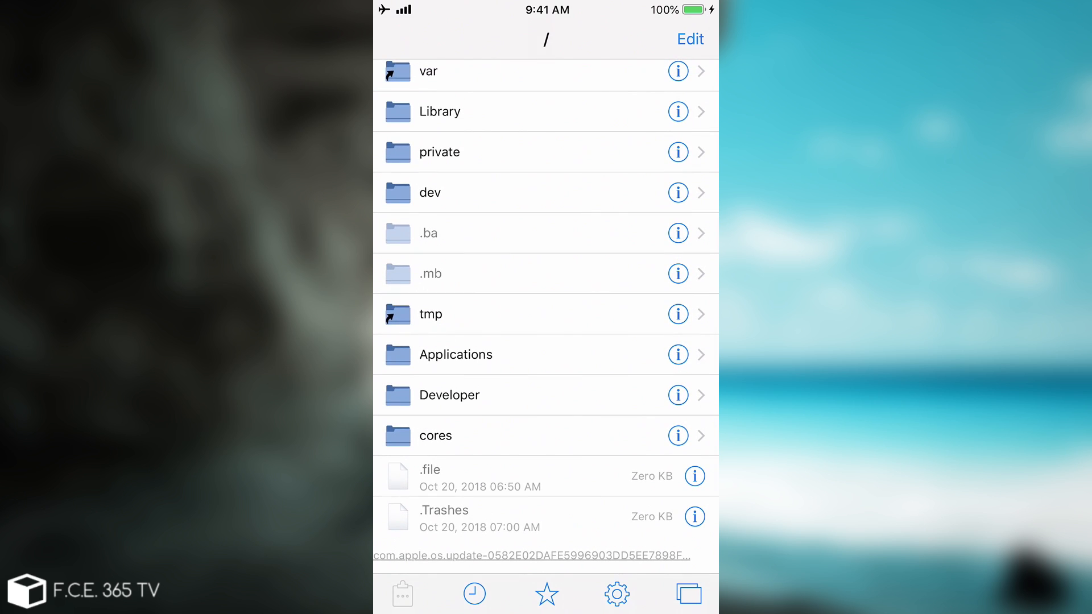
scroll(down, 3)
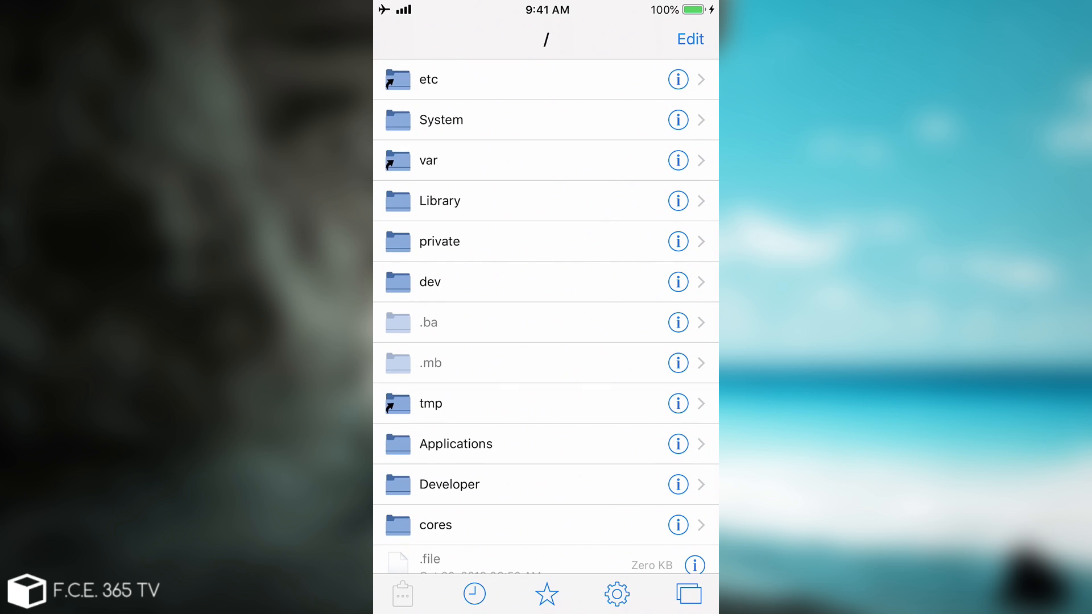
click(428, 161)
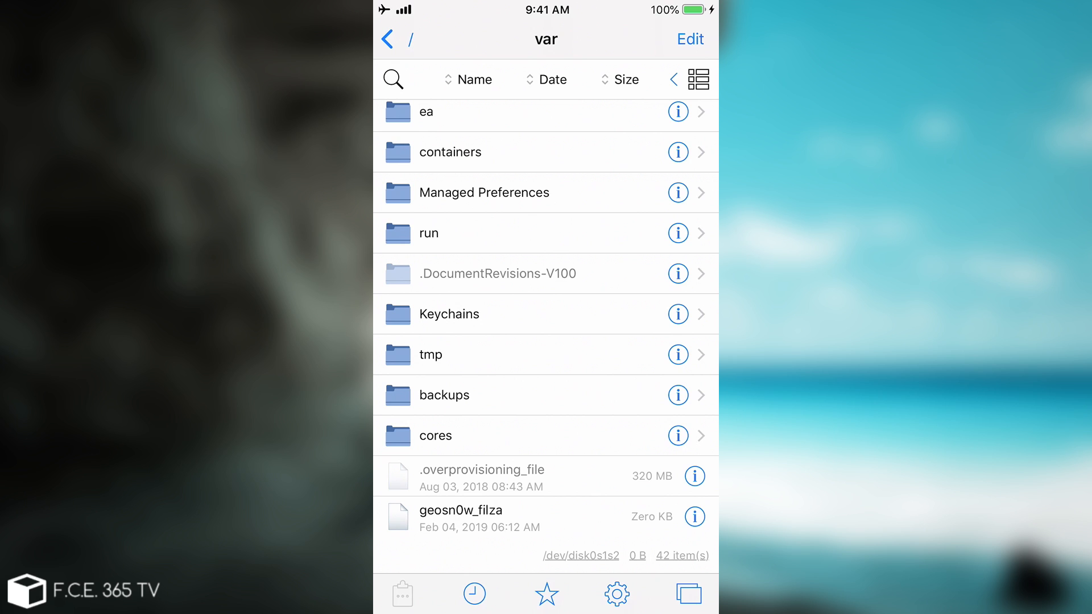
Step: View /System/Library/CoreServices/SystemVersion.plist showing ProductVersion 12.1.2, then return home
click(386, 39)
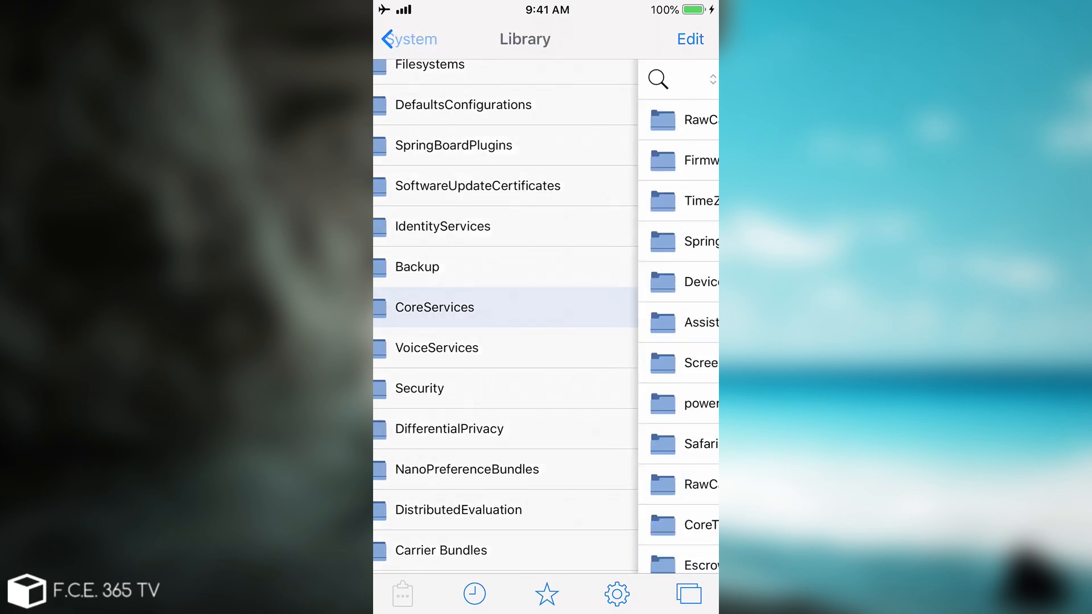
click(435, 307)
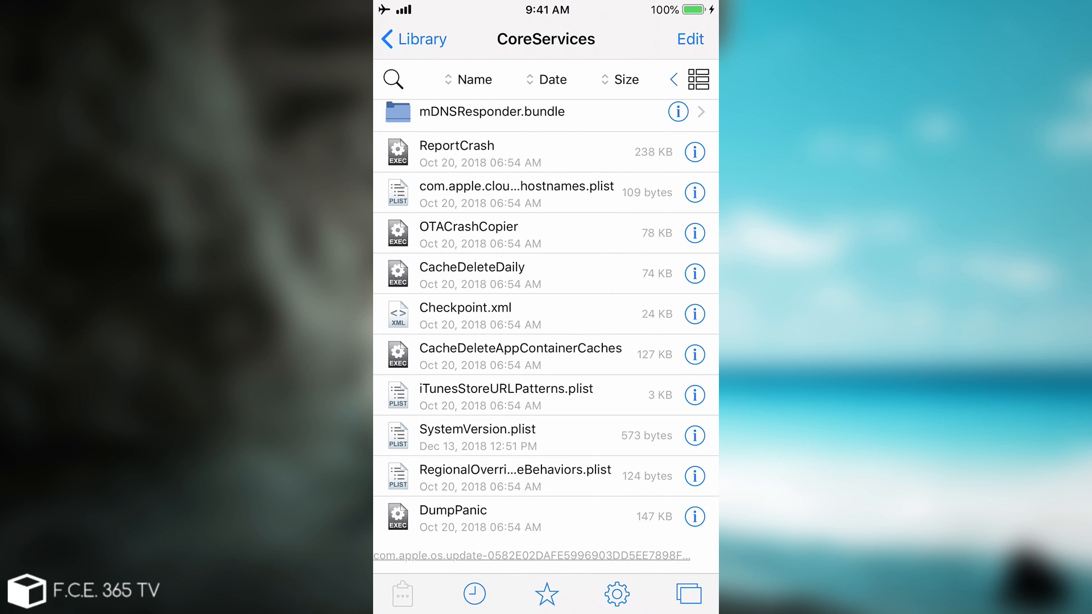
click(476, 436)
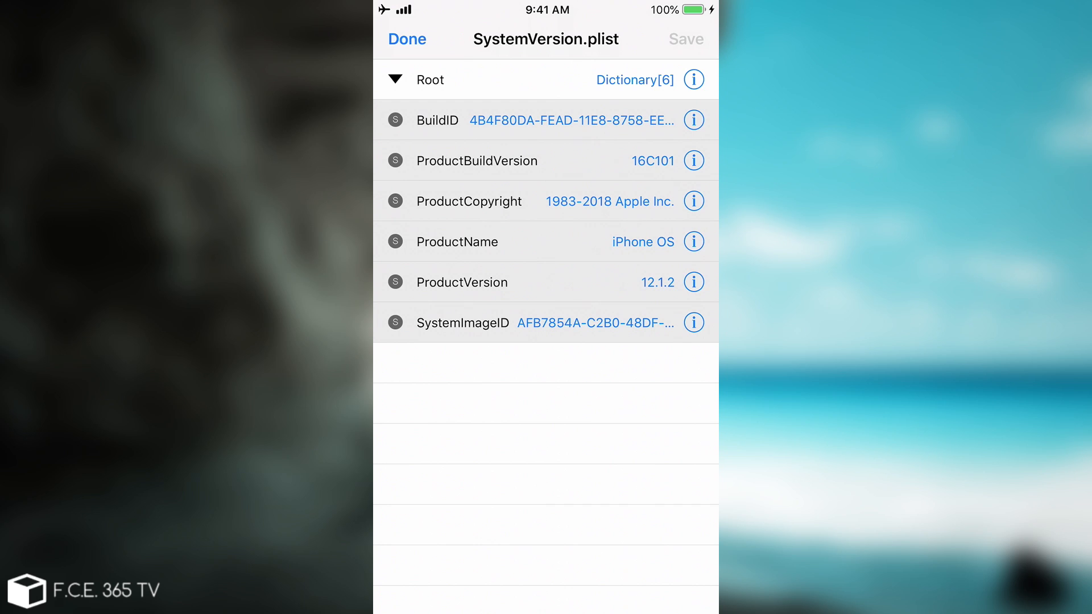
click(406, 39)
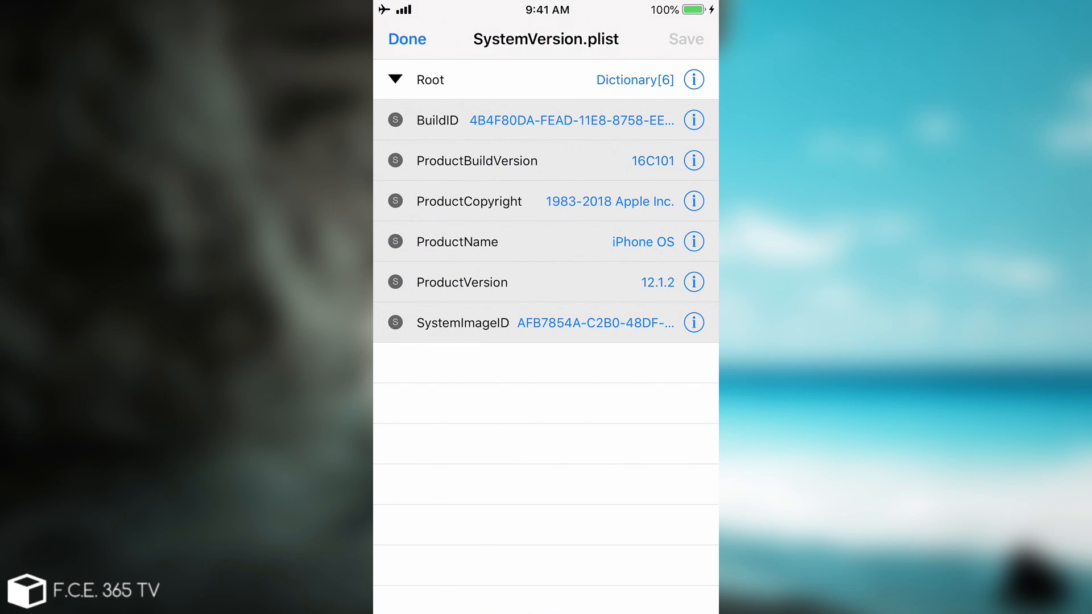
click(407, 38)
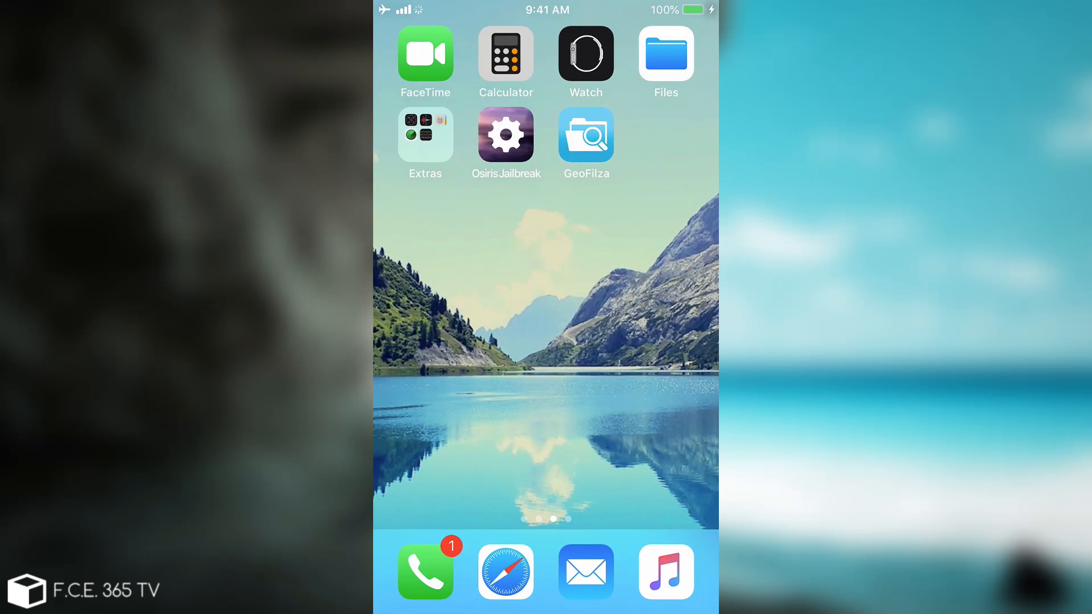